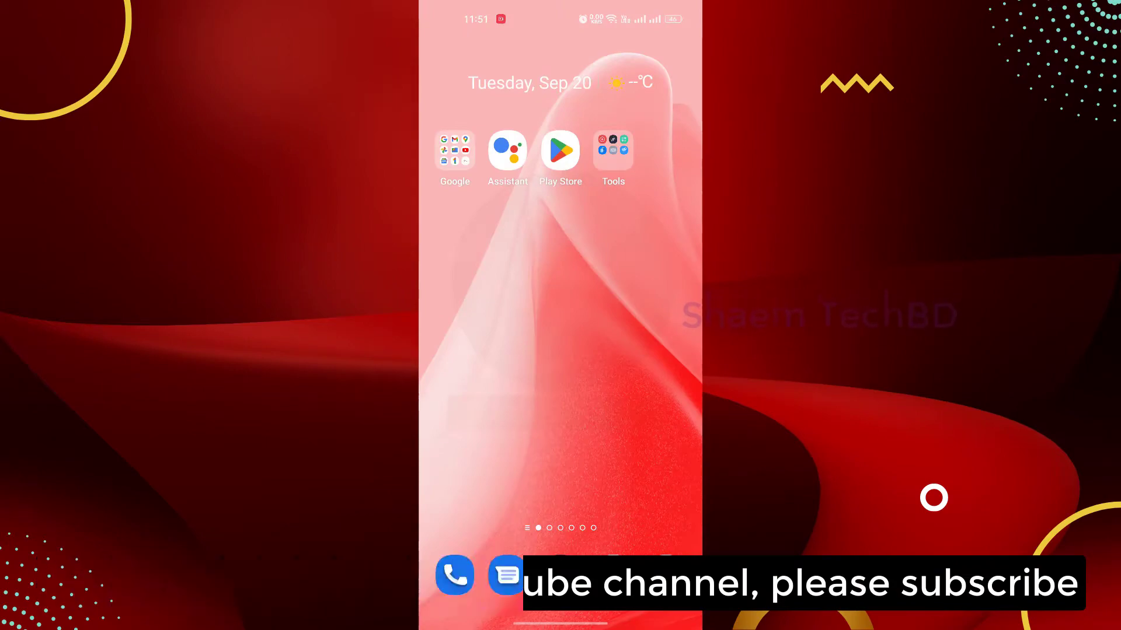
Step: Swipe up to the app drawer and scroll to the apps N through S, including Settings
scroll(up, 3)
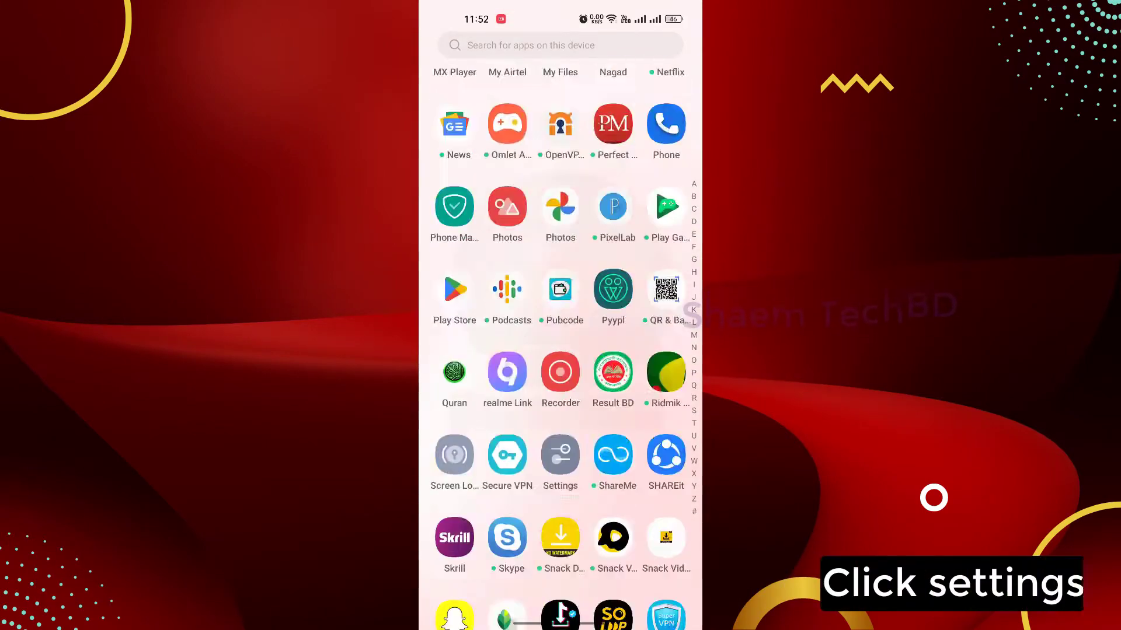
scroll(up, 3)
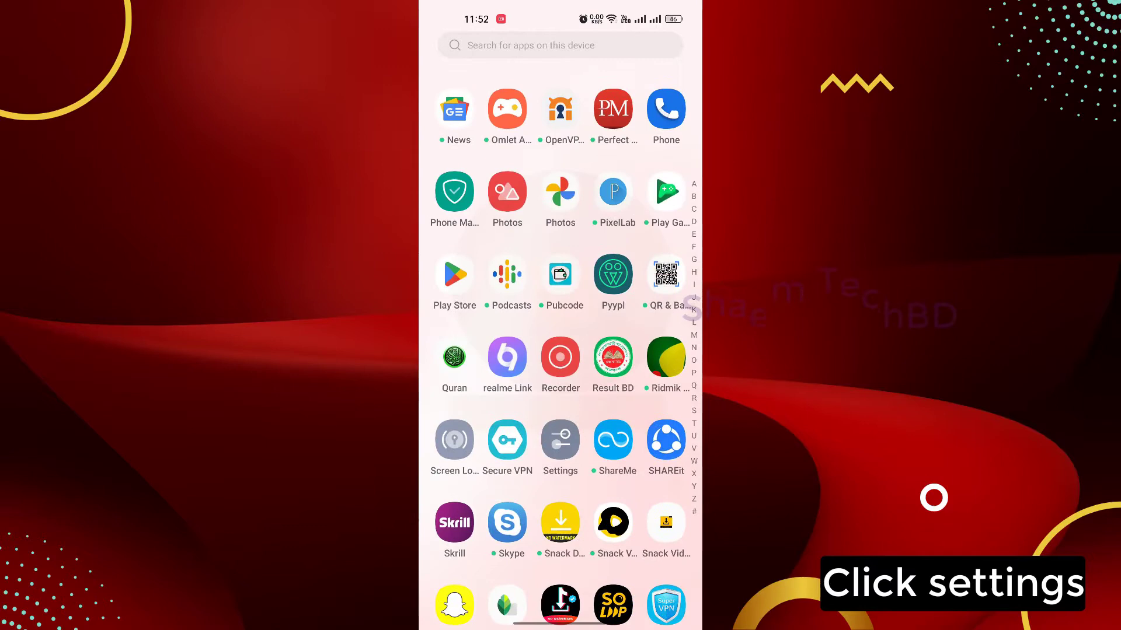
Step: Launch Settings and go to its Apps section
click(559, 440)
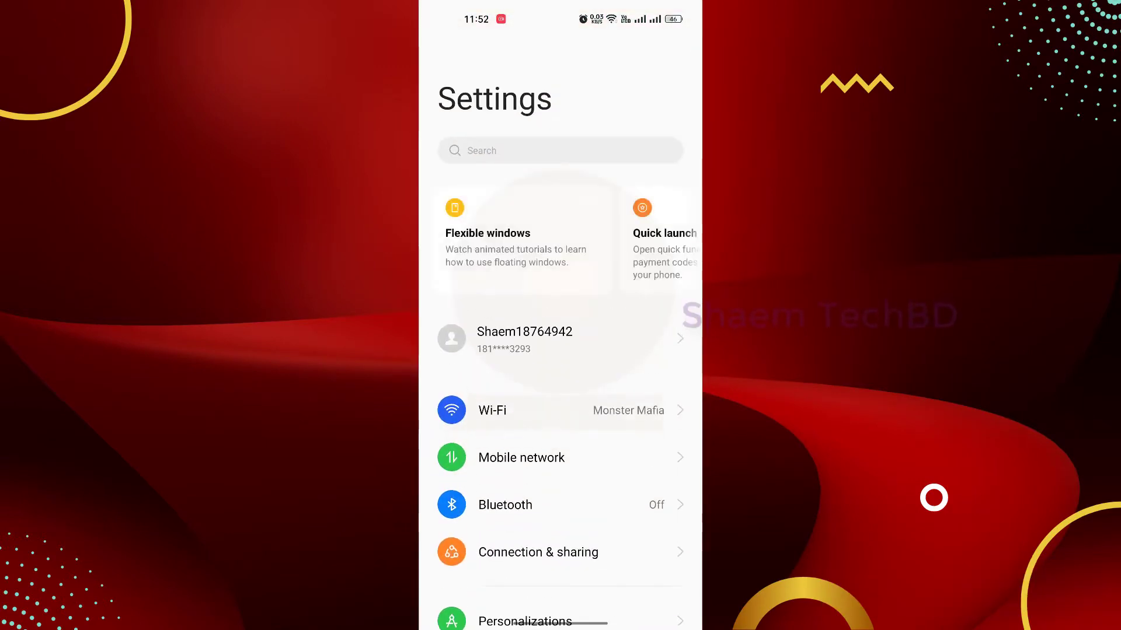
scroll(down, 3)
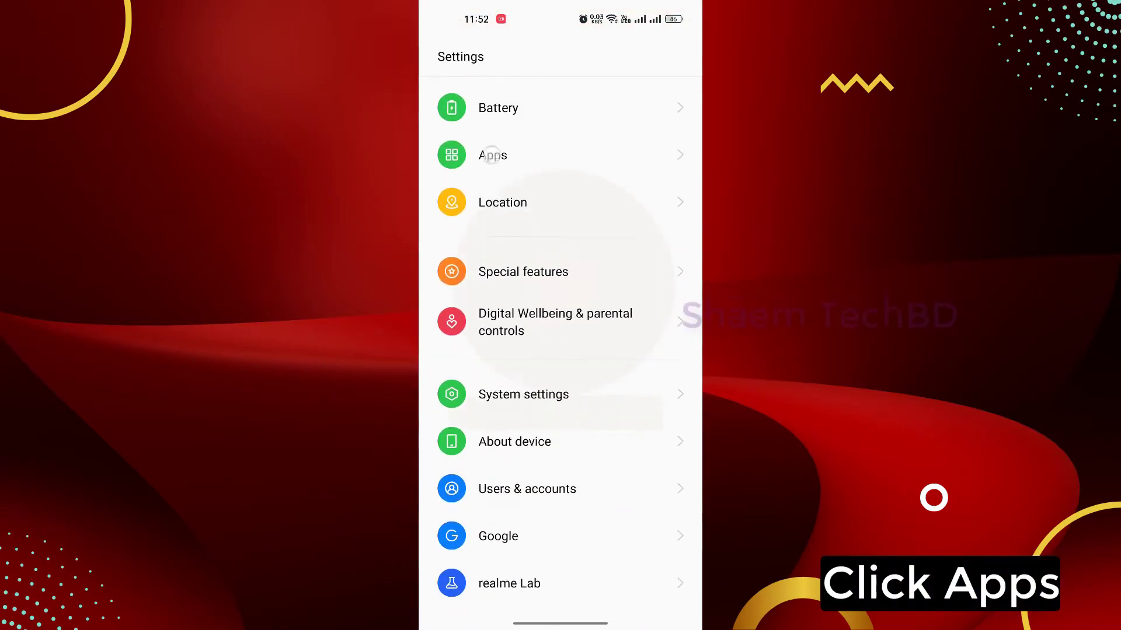
click(491, 156)
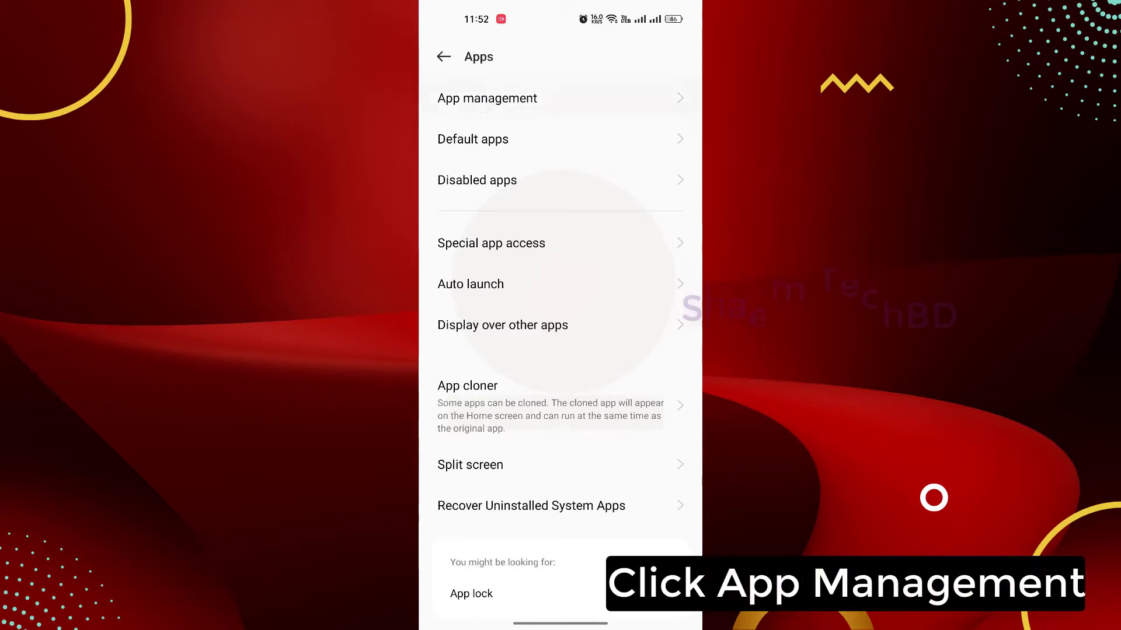
Step: Go into App management and locate imo beta in the installed apps list
click(487, 98)
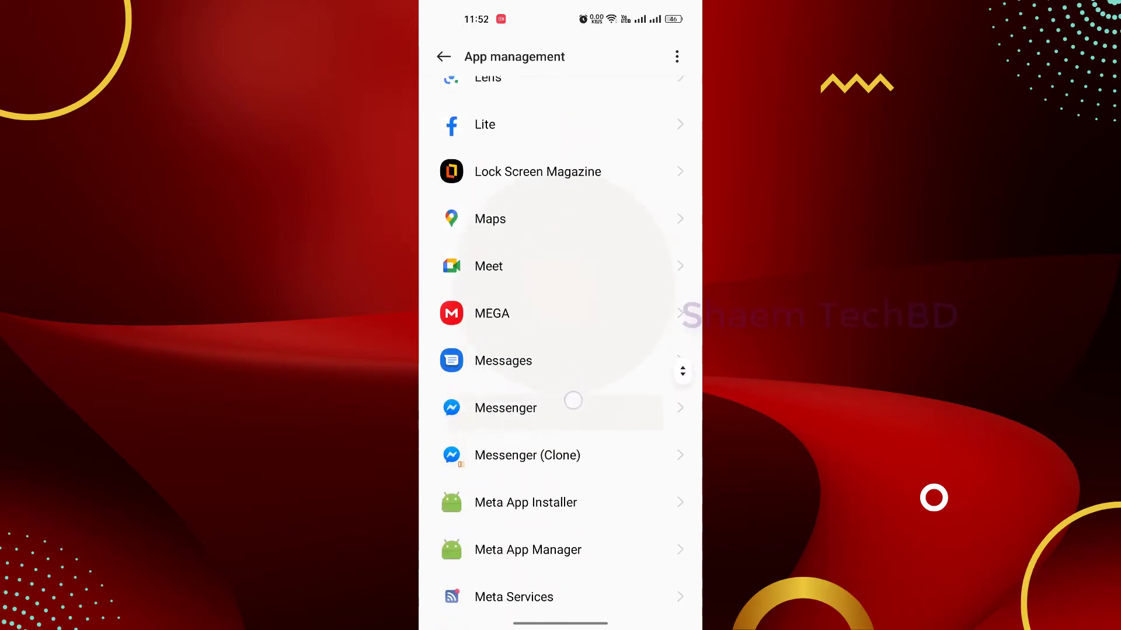
scroll(up, 3)
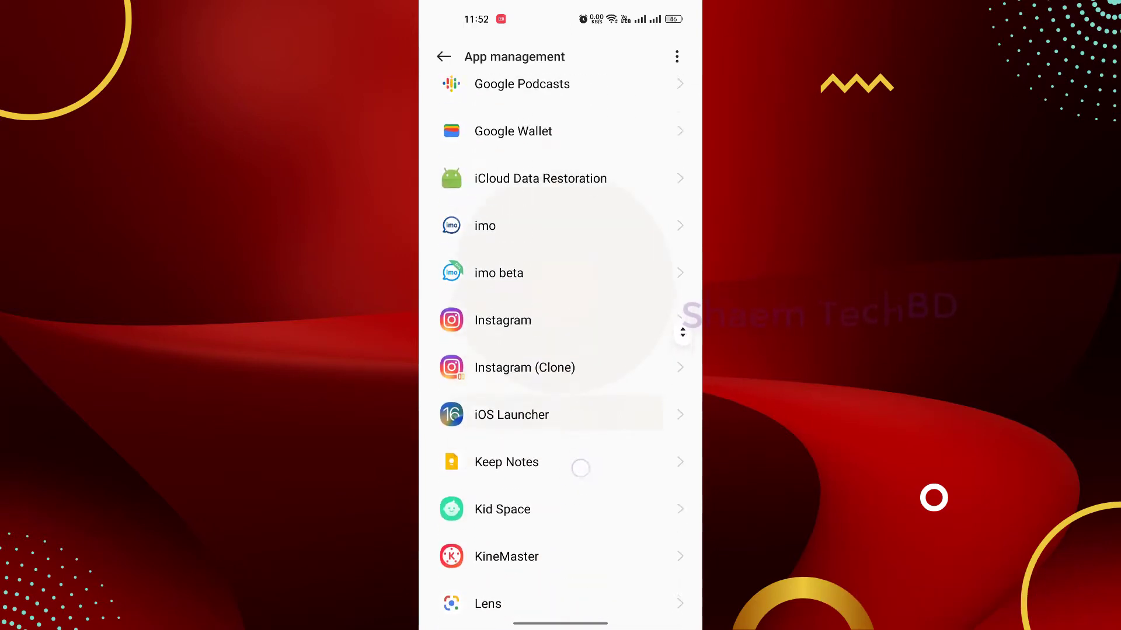
scroll(down, 3)
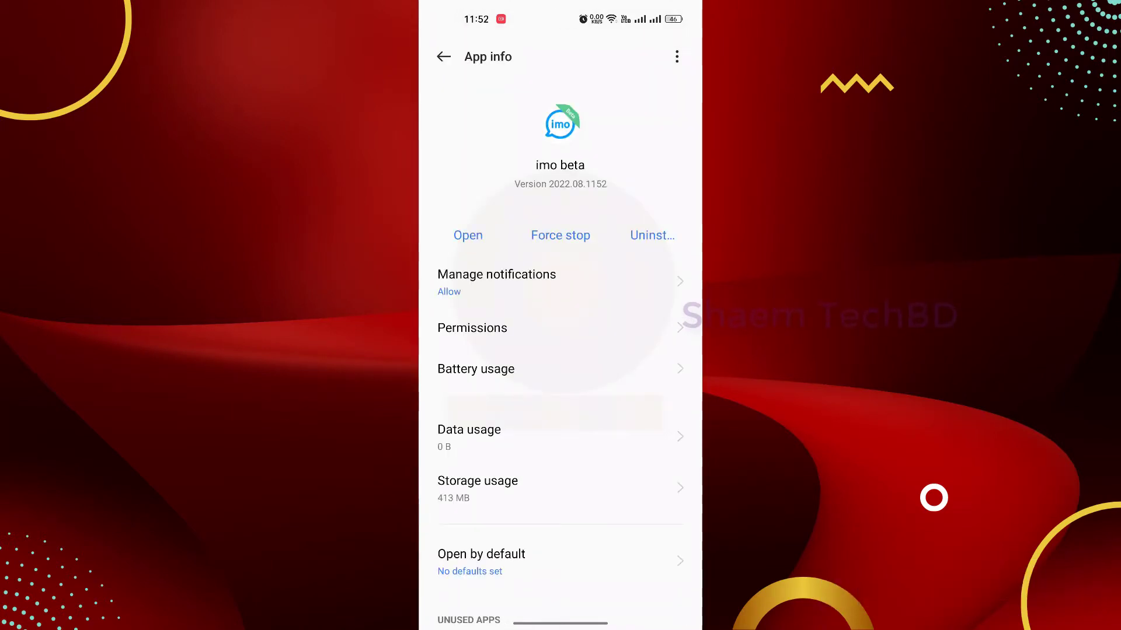
Step: Set imo beta's Microphone permission to 'Allow only while using the app' and return to App info
click(471, 328)
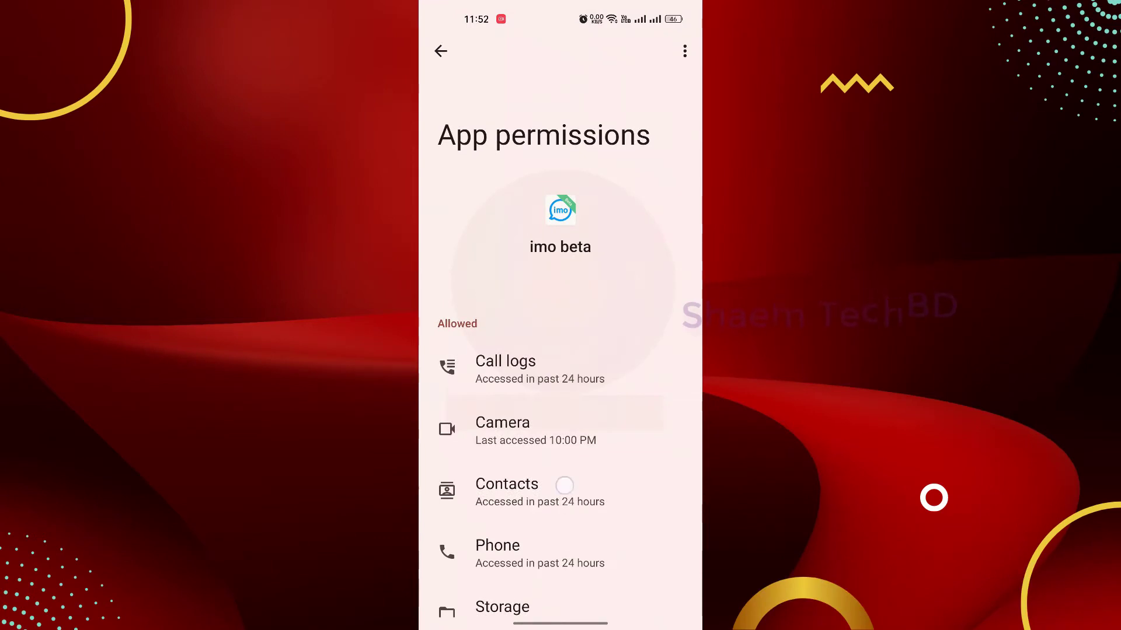
scroll(down, 3)
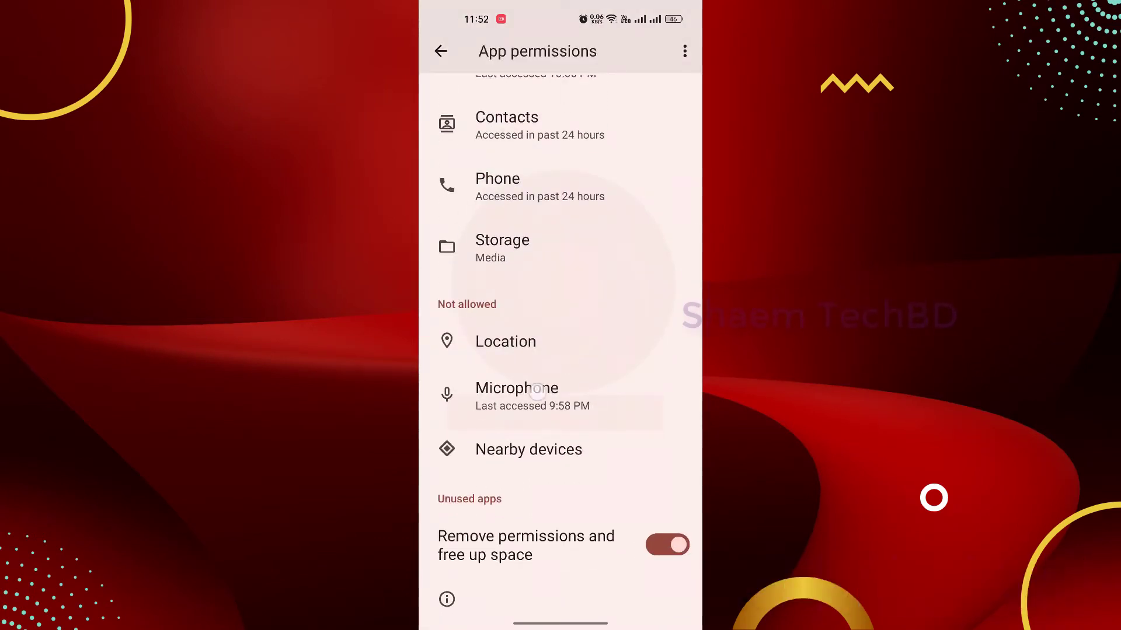
click(515, 387)
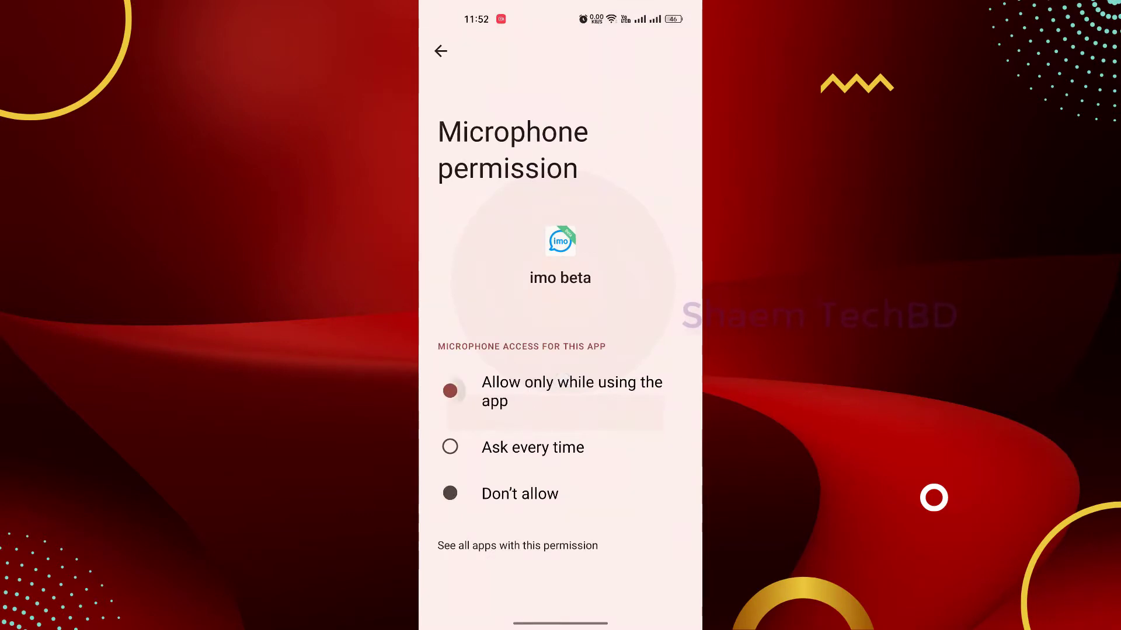
click(449, 391)
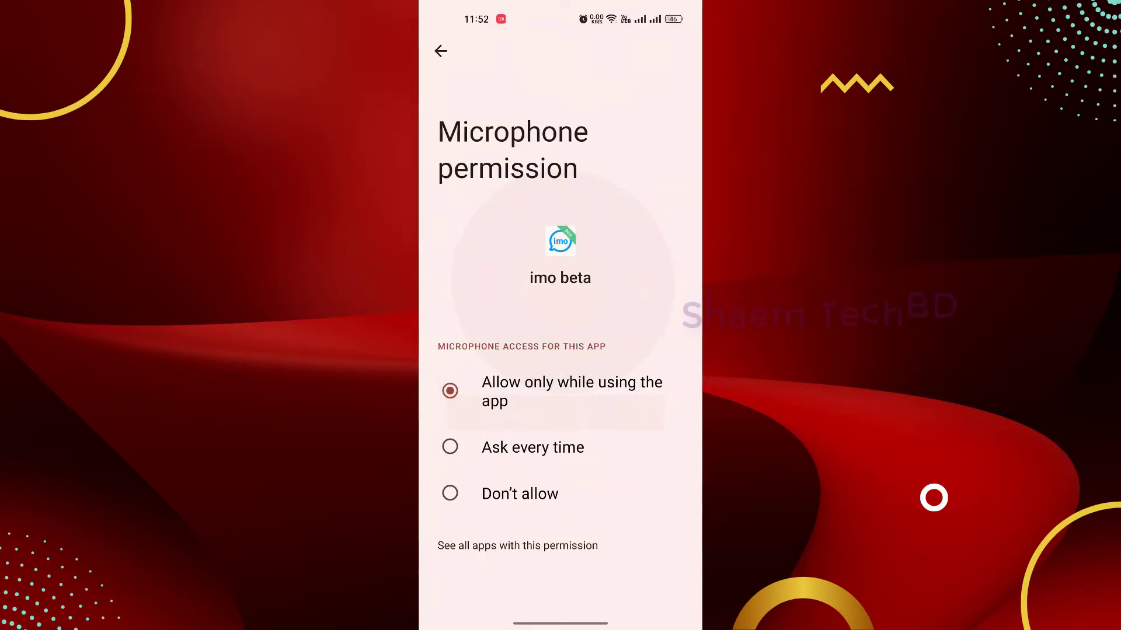
click(440, 50)
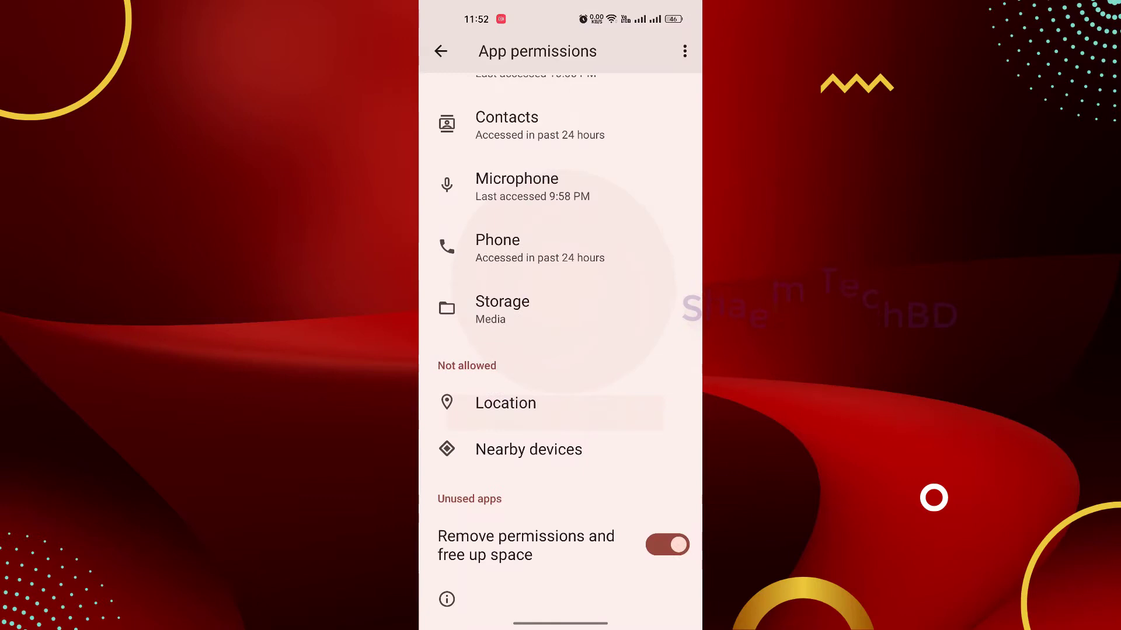
click(441, 51)
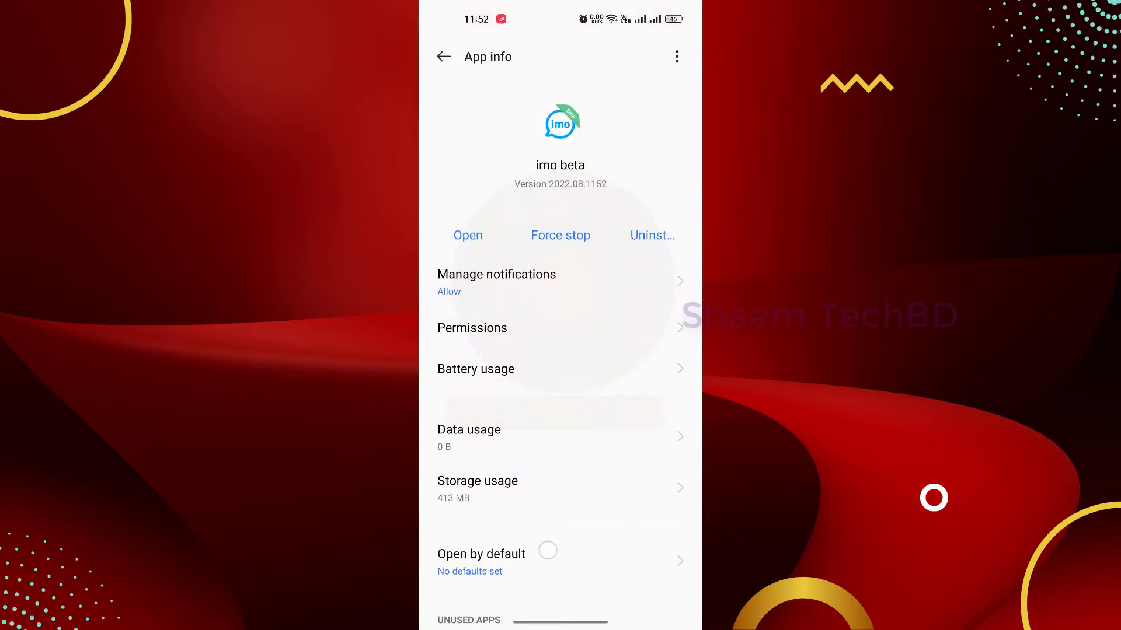
Step: Return home, raise the volume, dismiss the slider and swipe to the first home page
click(443, 57)
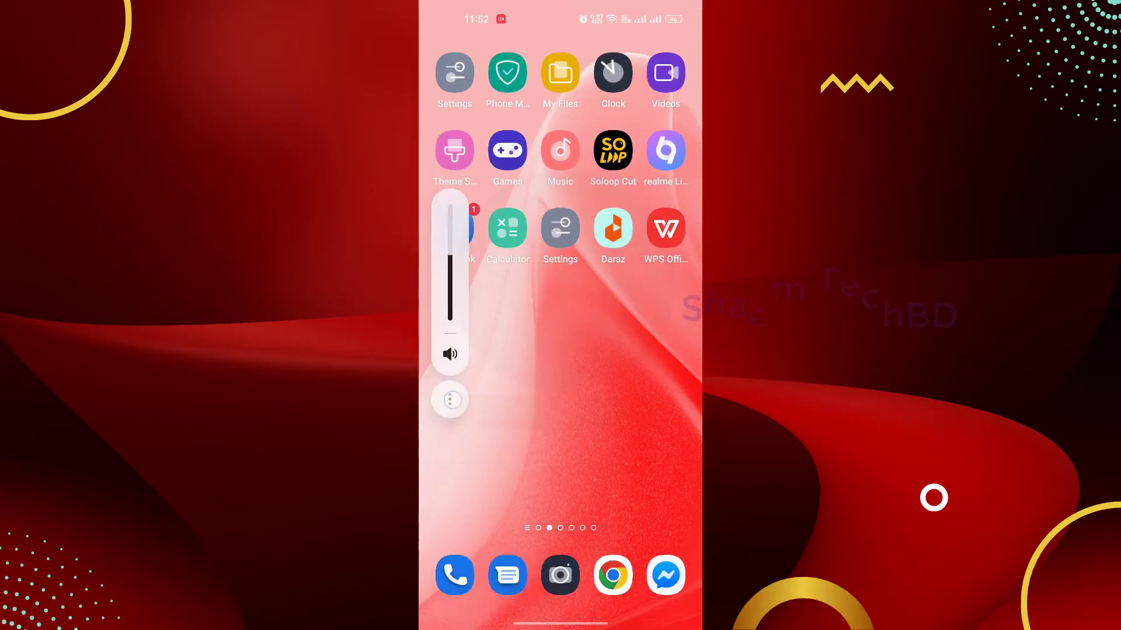
click(450, 400)
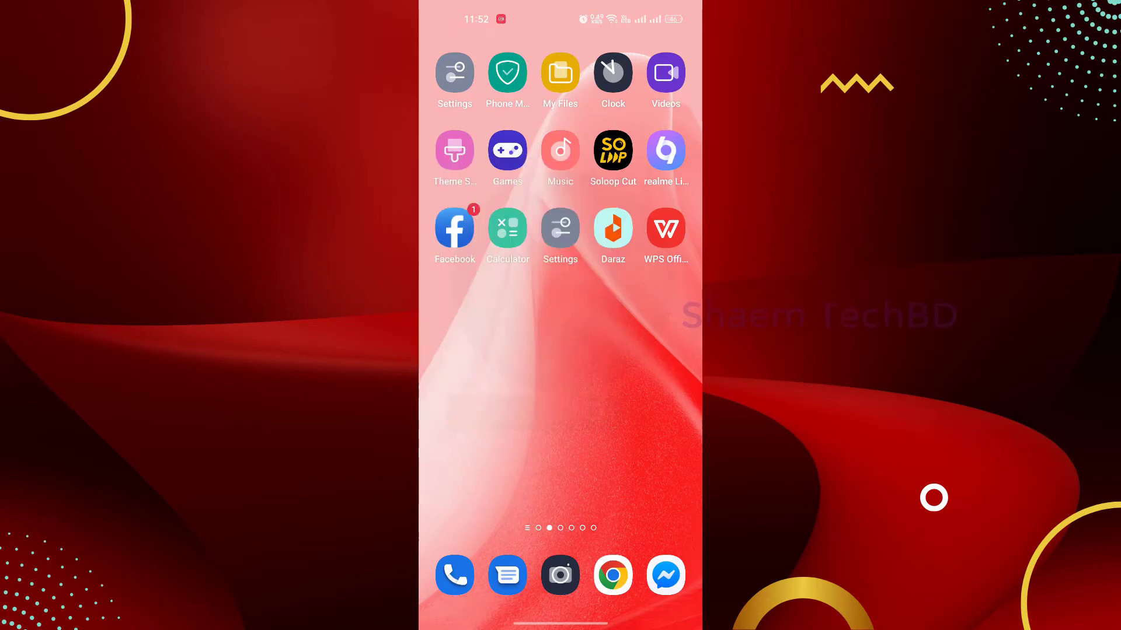
scroll(left, 3)
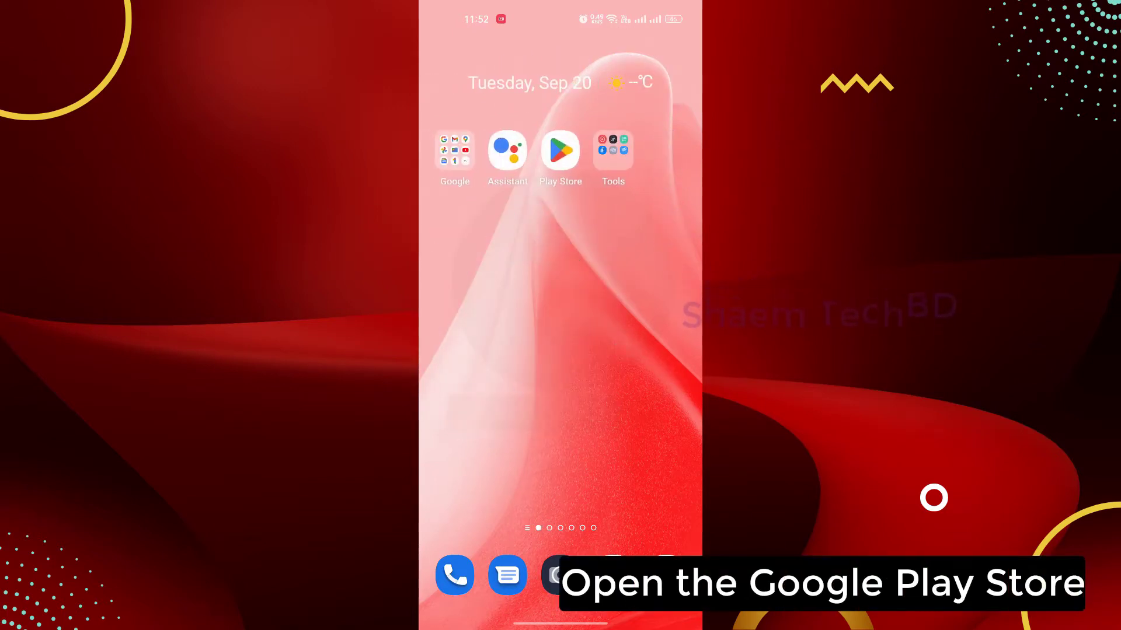
Step: Launch the Play Store and search for 'imo'
click(559, 150)
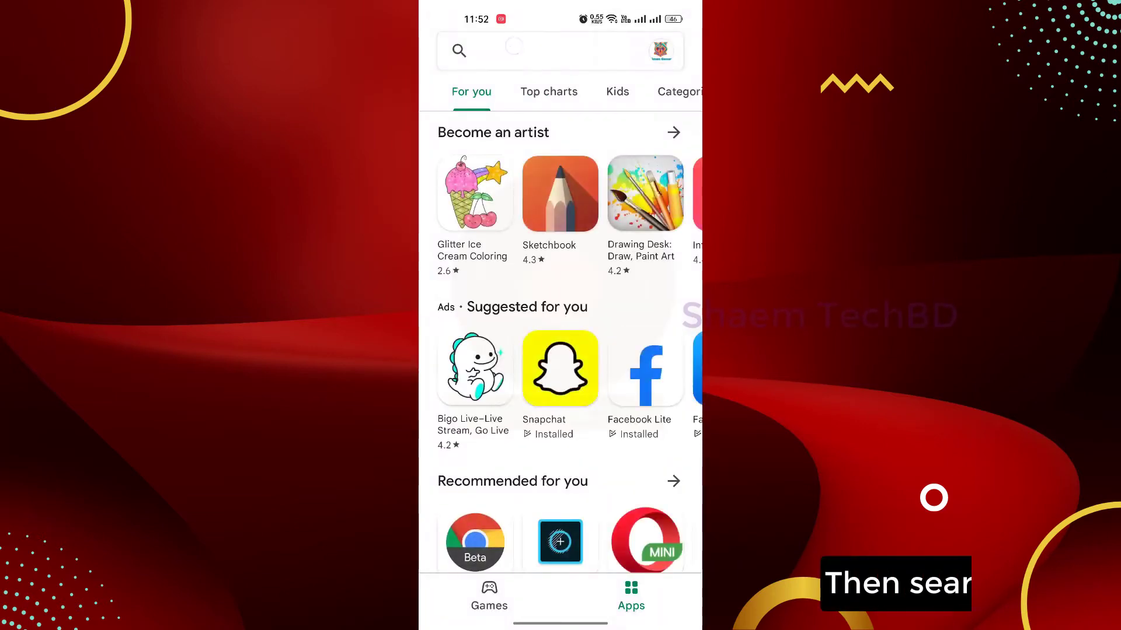
text(imo)
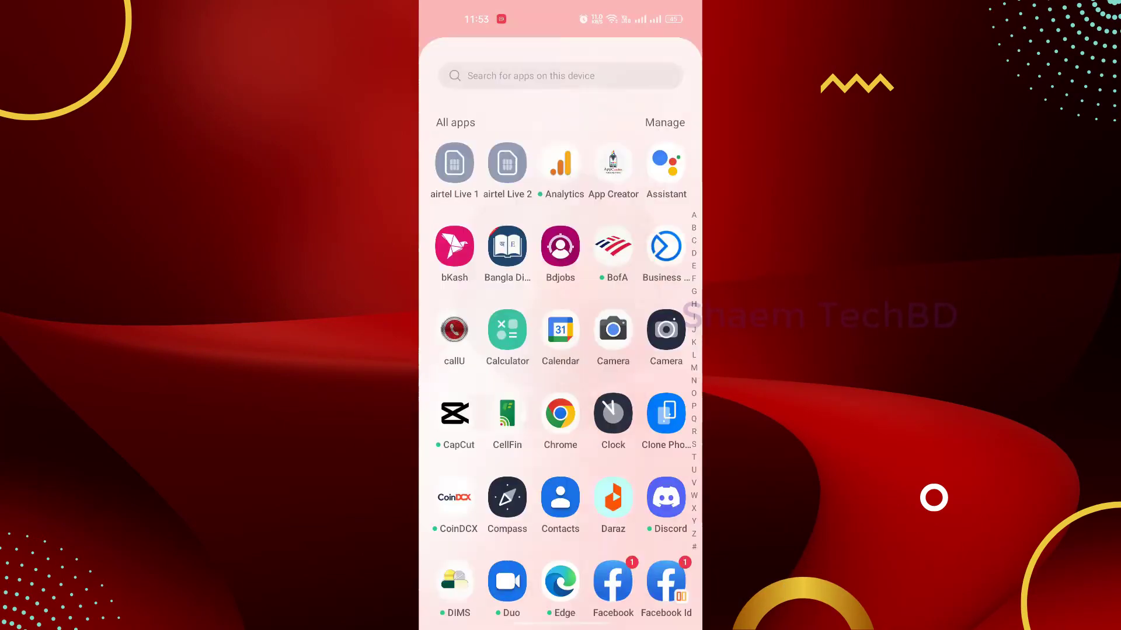
scroll(up, 3)
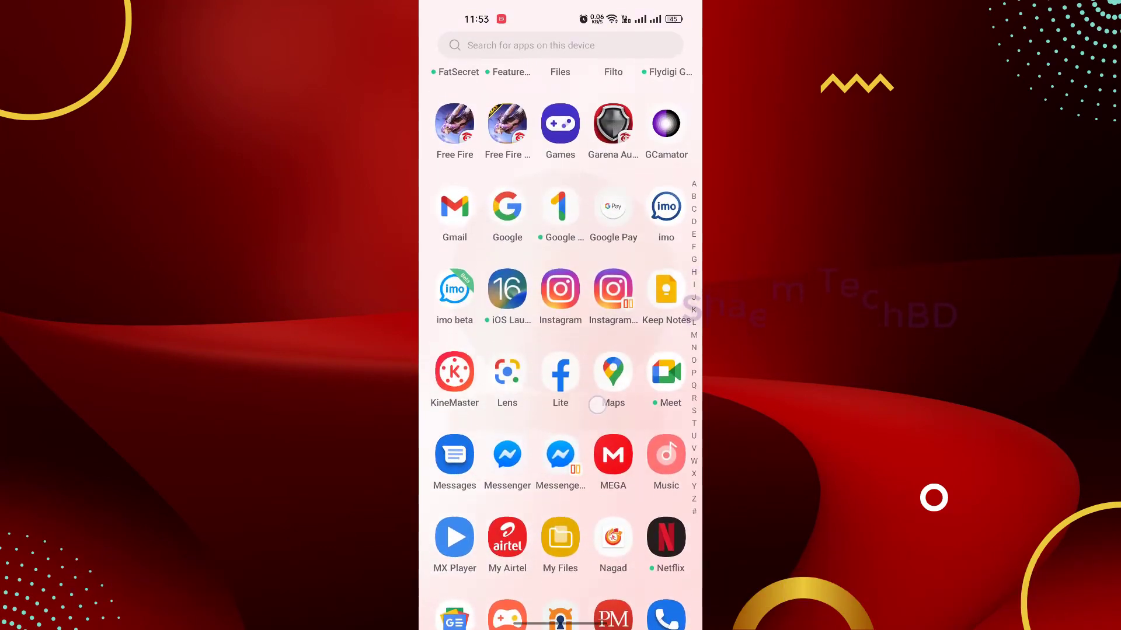
scroll(up, 3)
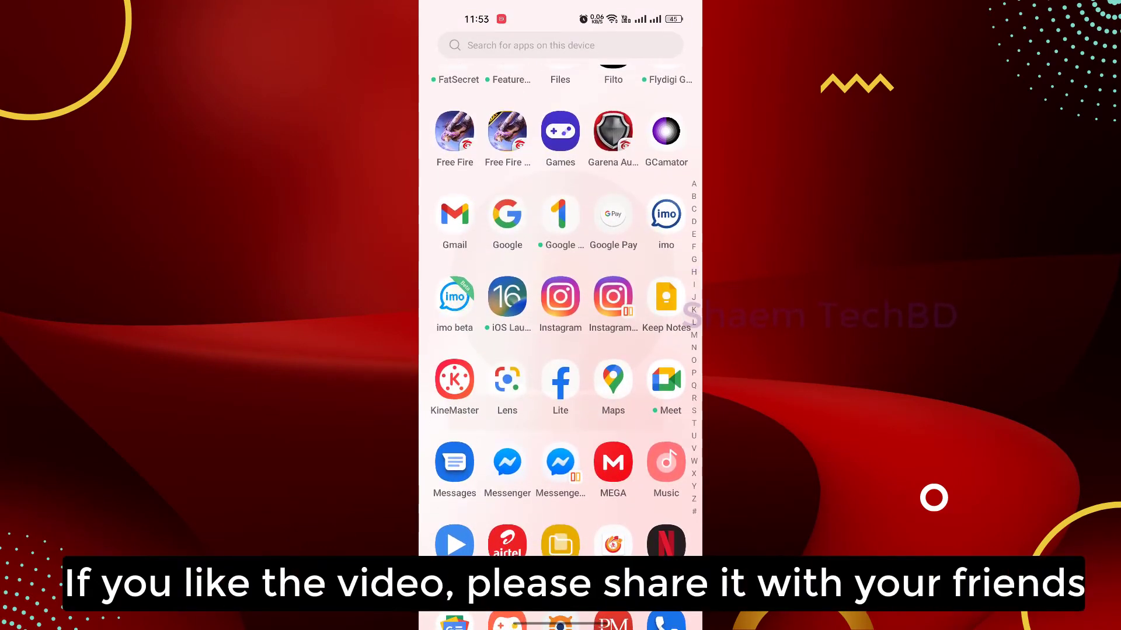